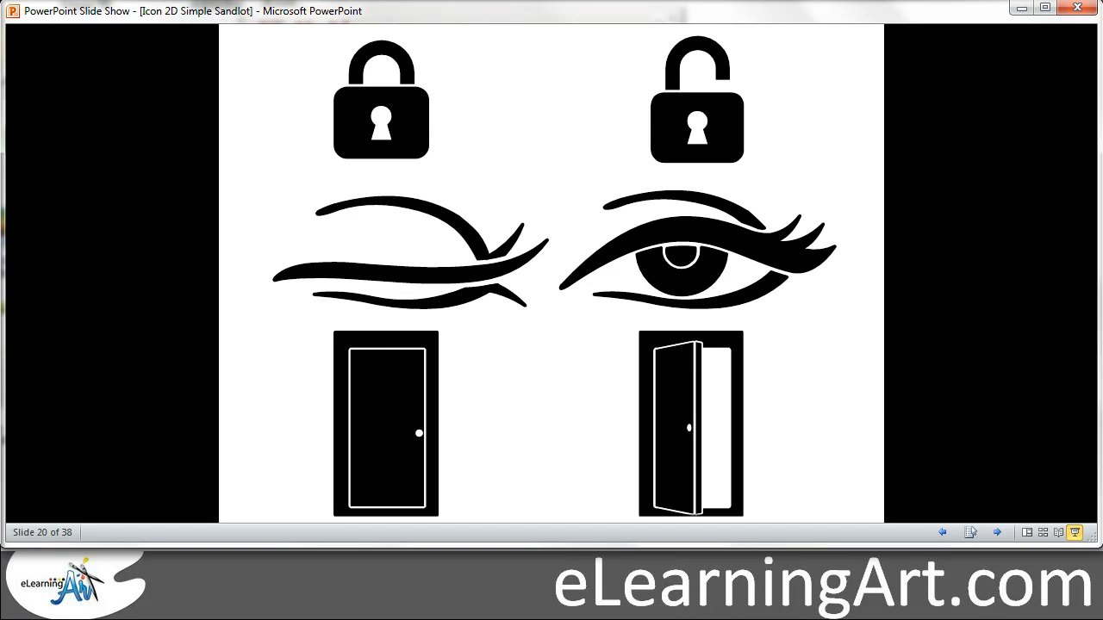
mouse_move(145, 407)
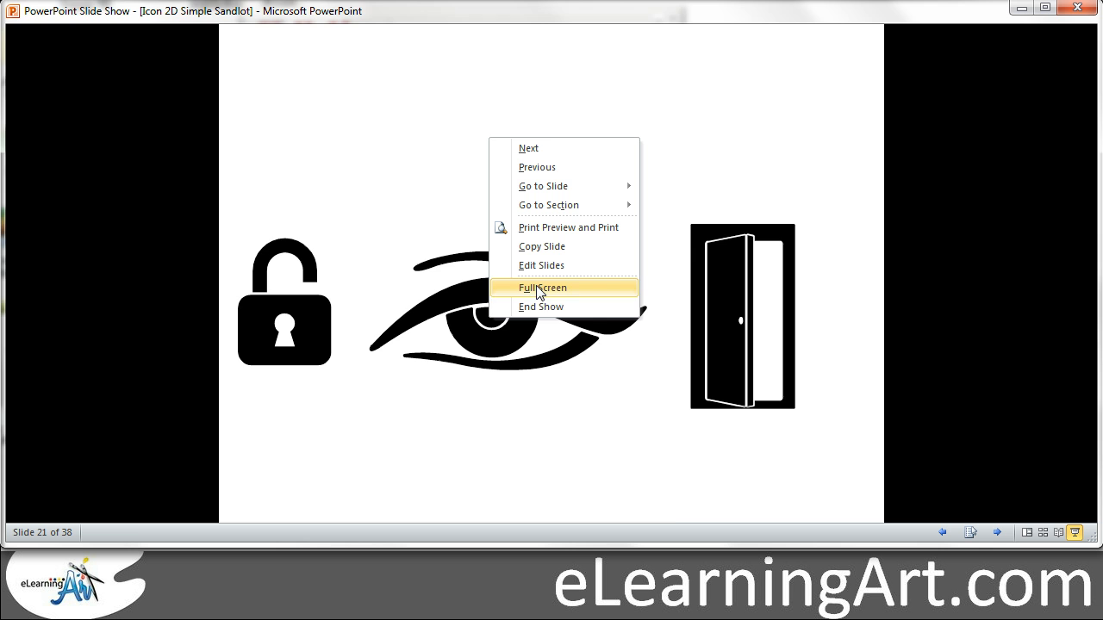
- End the slide show and return to editing slide 20
click(541, 307)
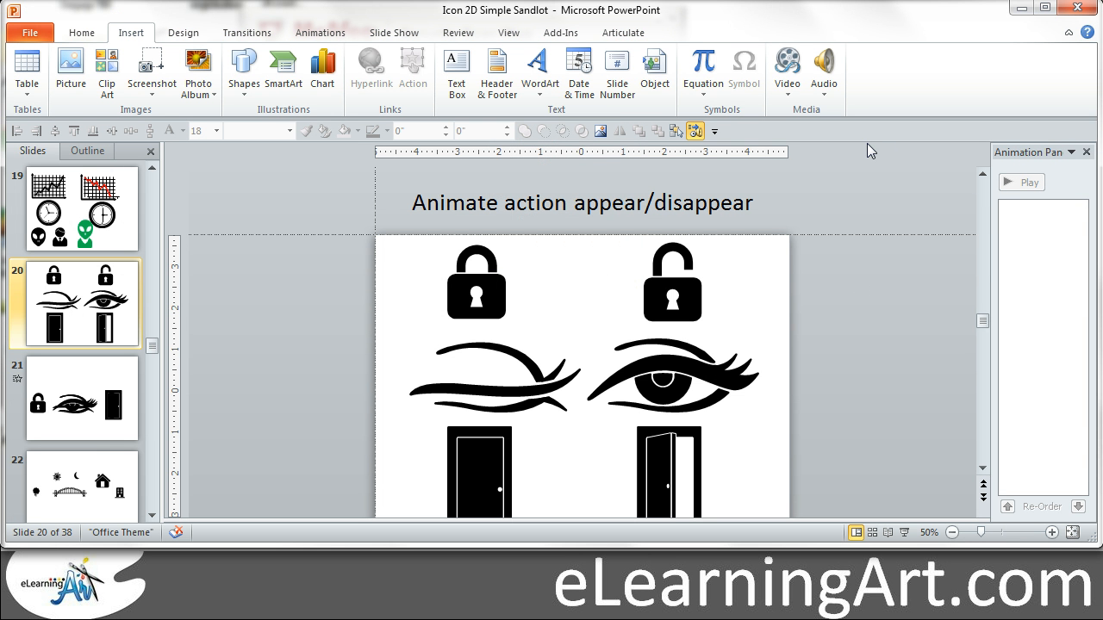
- Show the Selection pane and move the closed lock icon into the row above the open icons
click(689, 131)
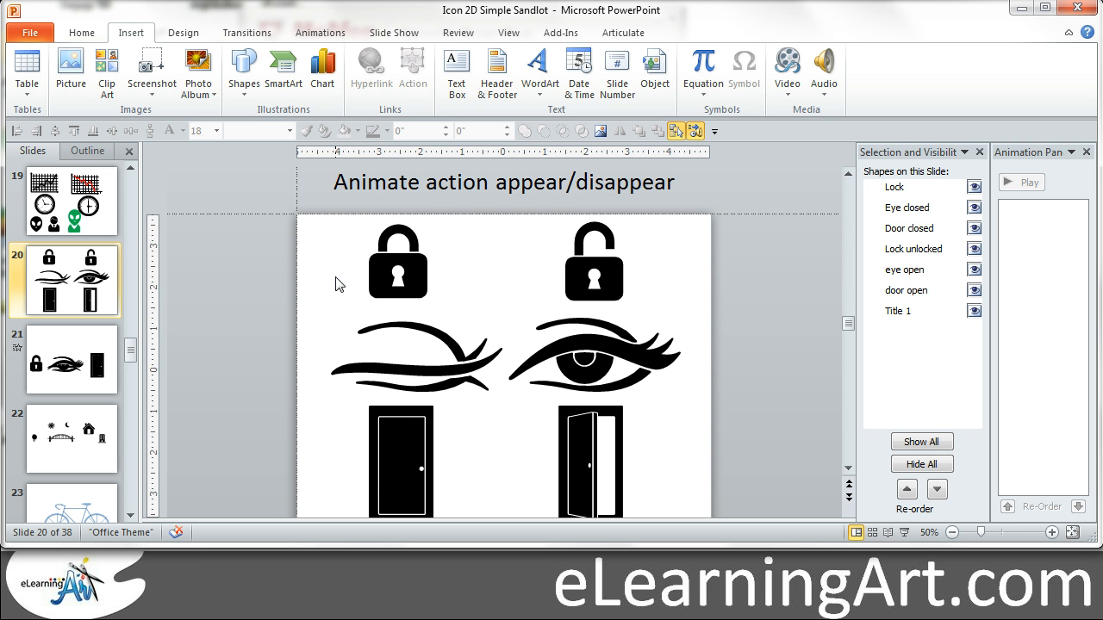
click(398, 262)
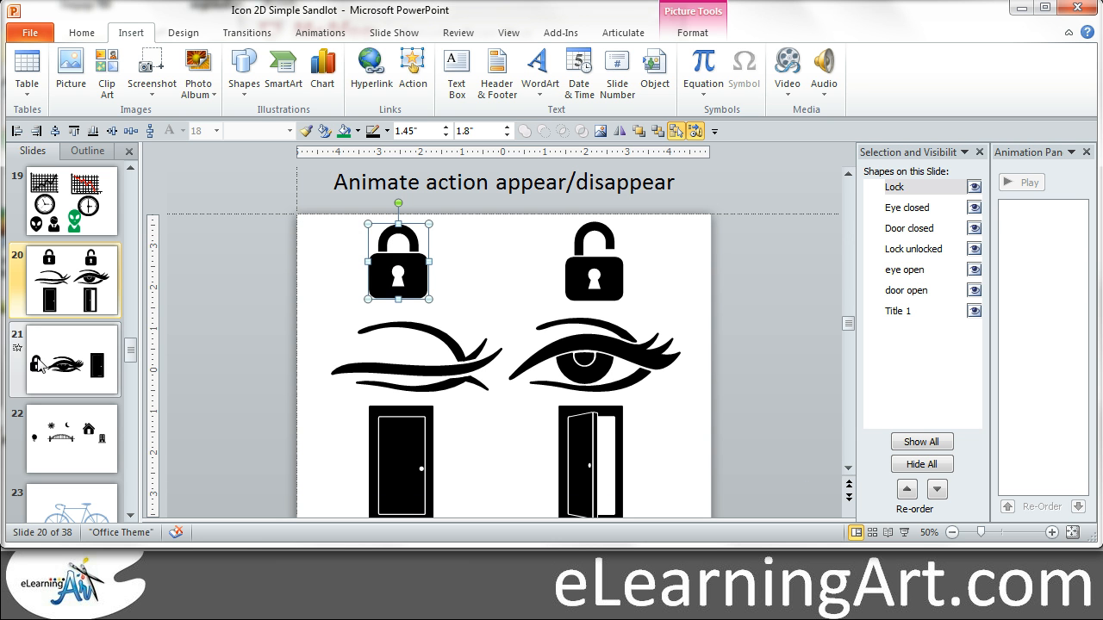
click(71, 360)
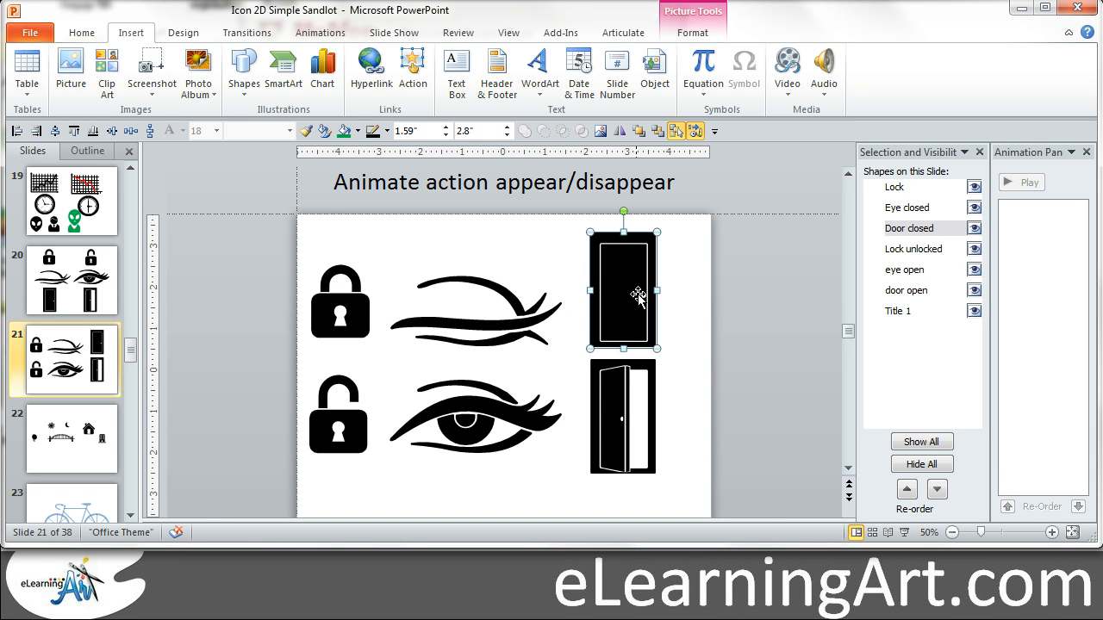
mouse_move(420, 302)
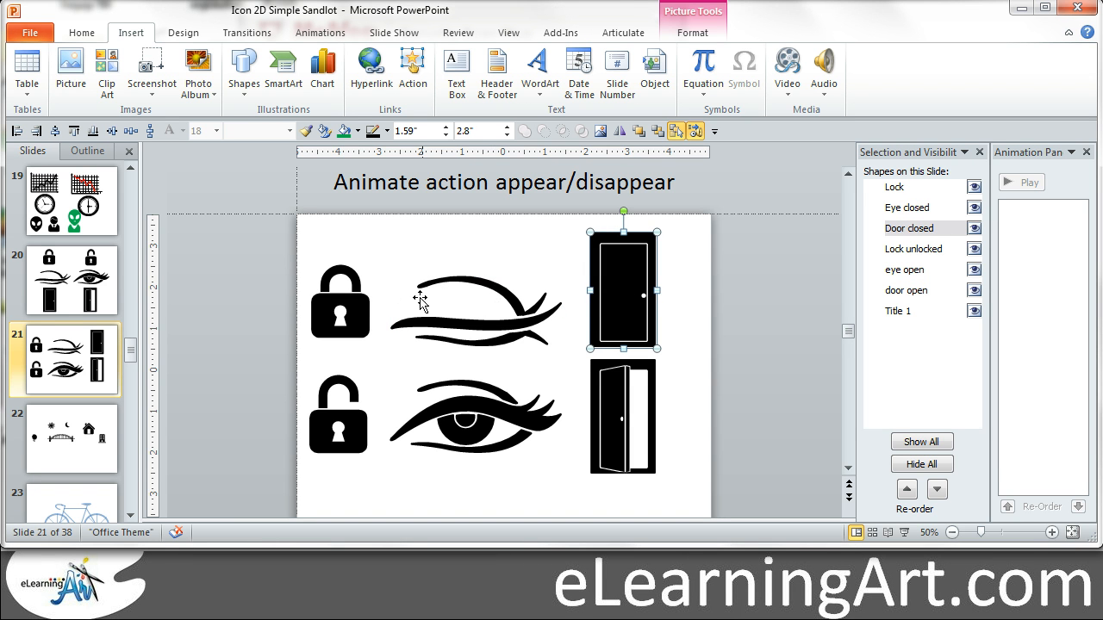
mouse_move(327, 406)
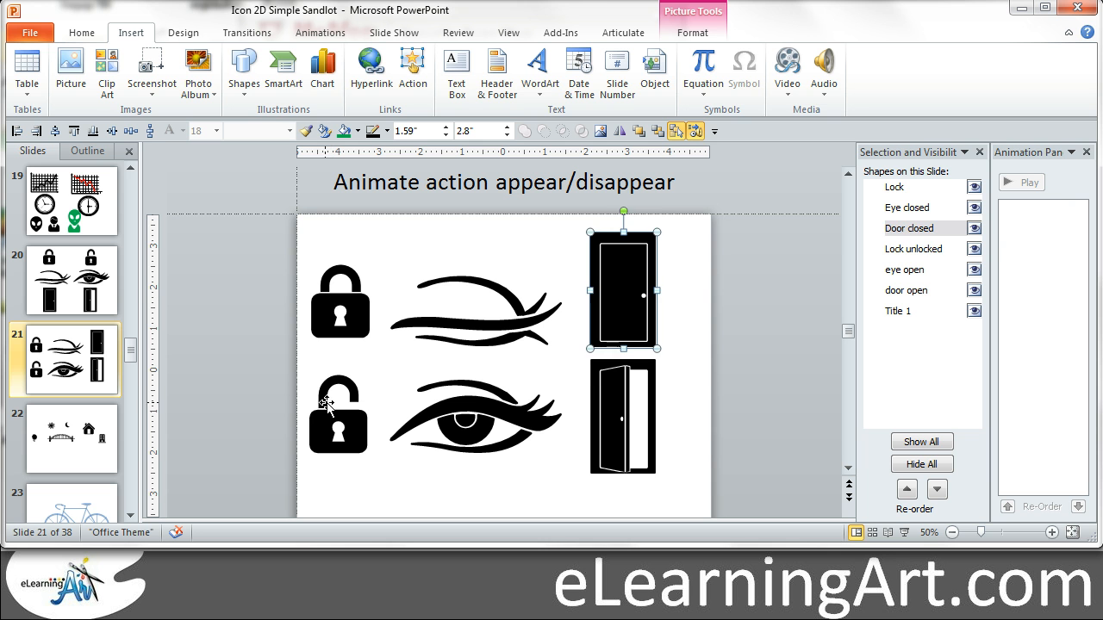
- Give the open lock, eye and door icons an Appear entrance animation
click(340, 413)
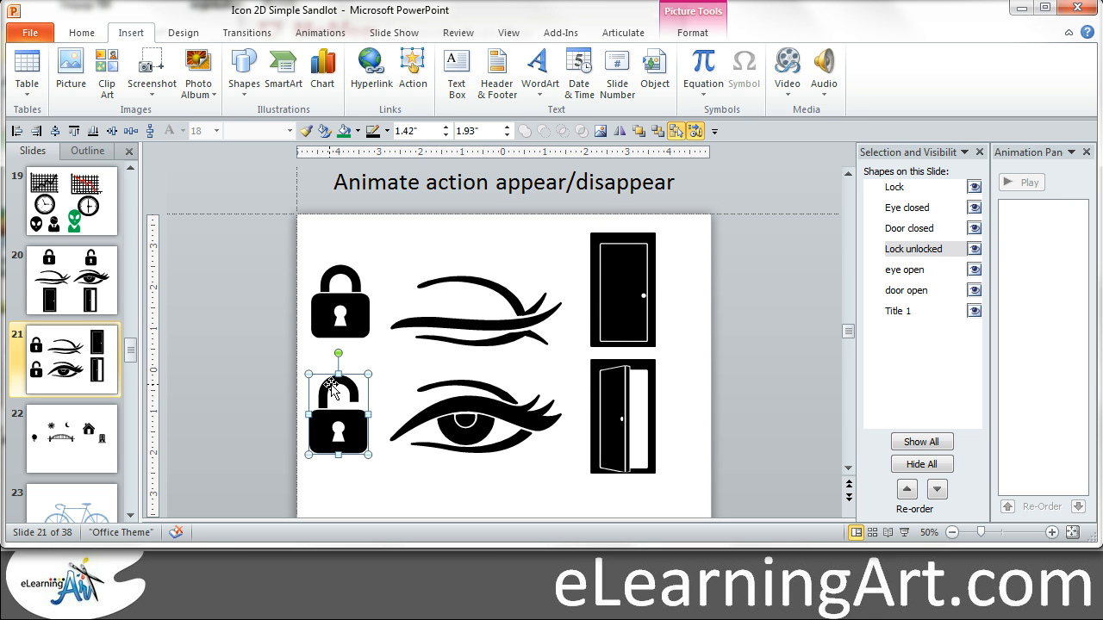
click(907, 269)
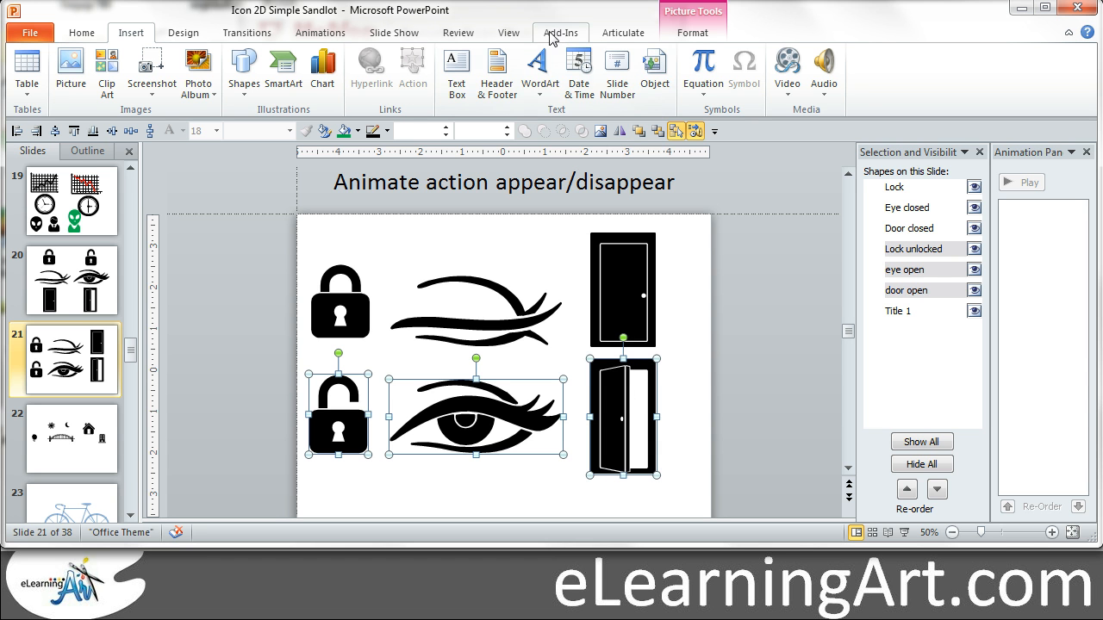
click(318, 33)
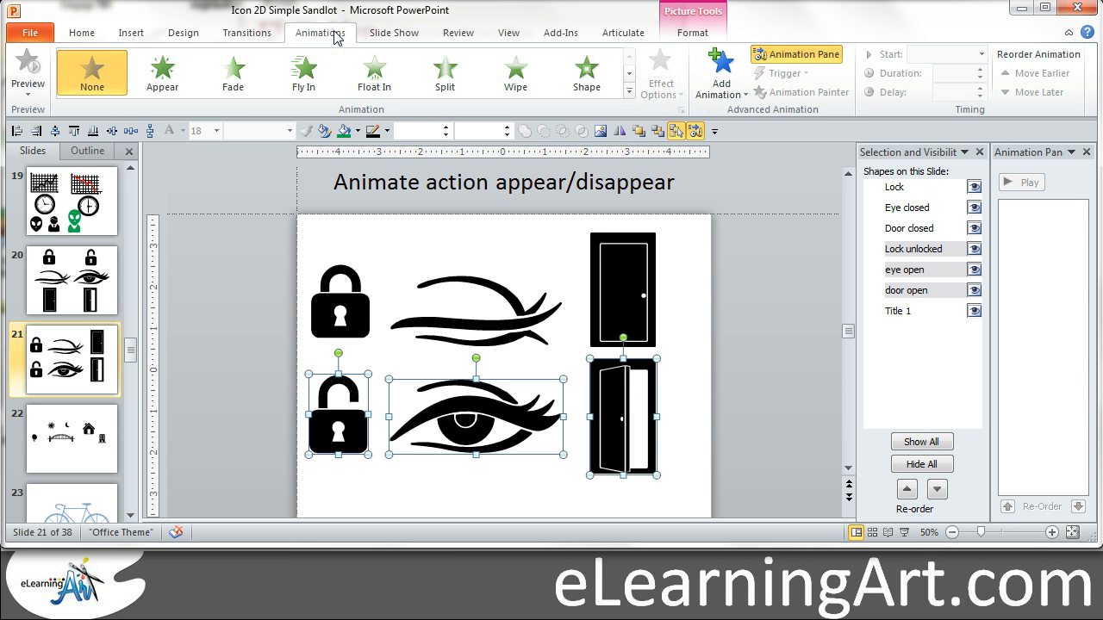
click(162, 73)
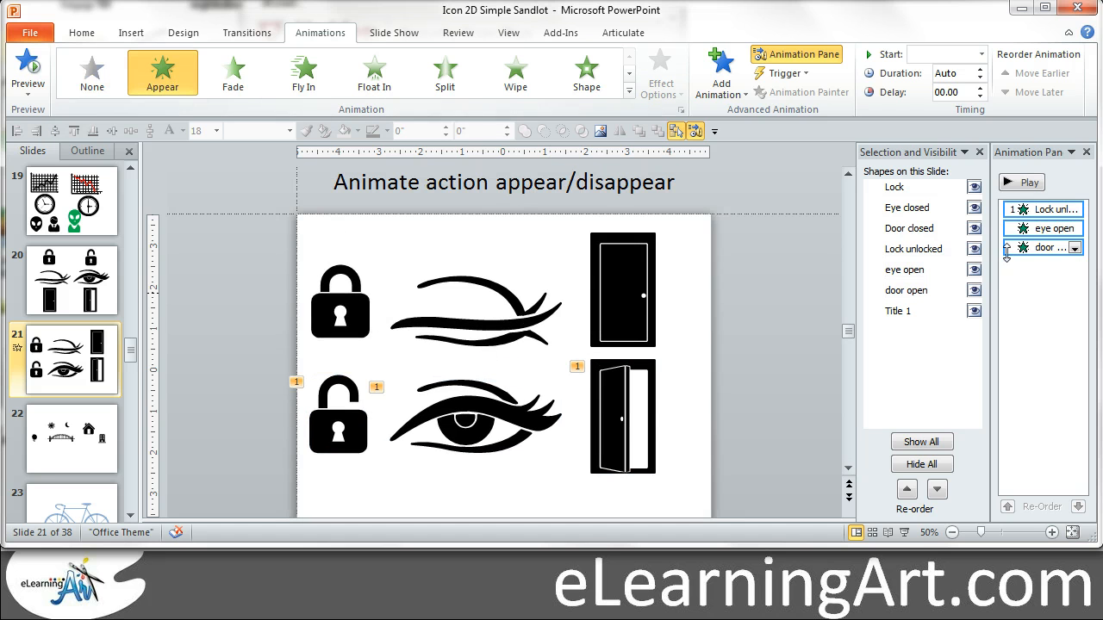
- Set the eye and door Appear animations to Start With Previous so all three play together
click(1072, 248)
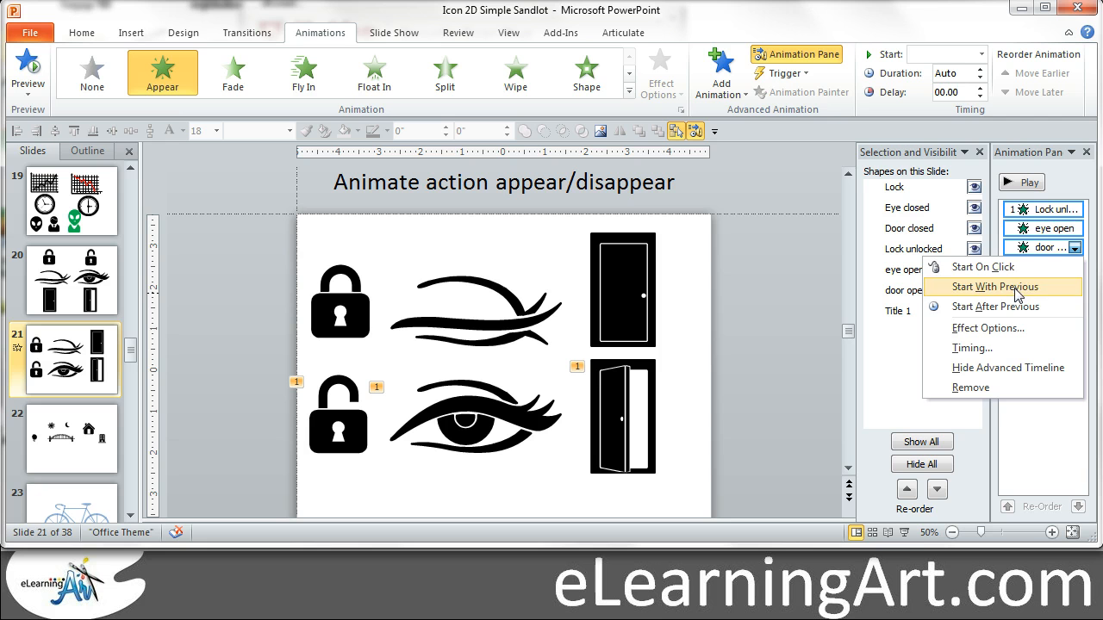
mouse_move(1020, 291)
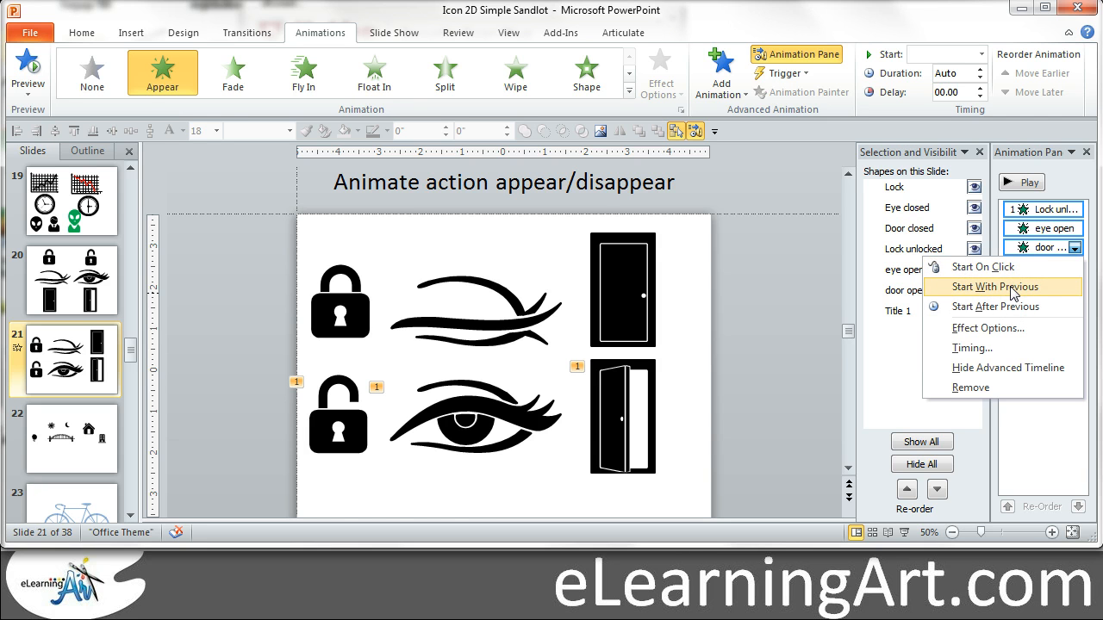
click(996, 286)
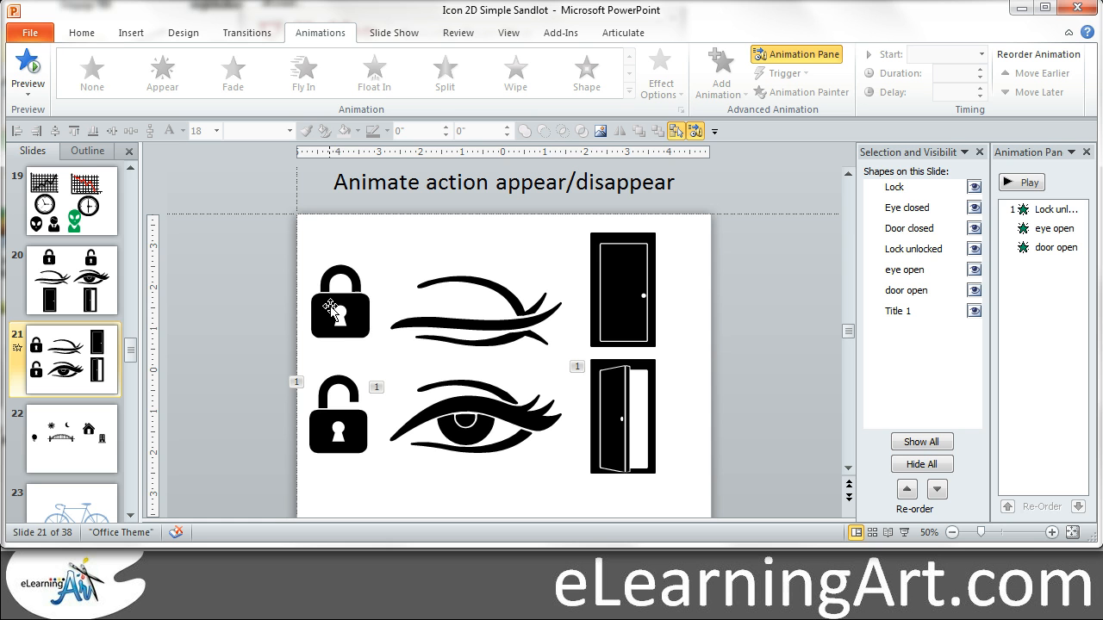
click(340, 302)
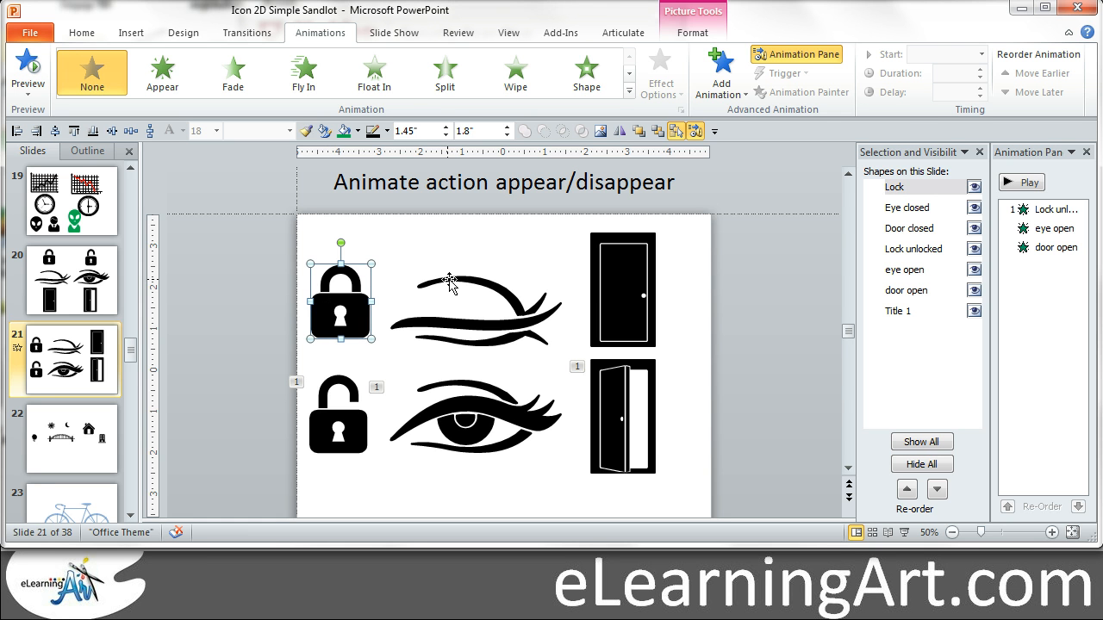
click(624, 290)
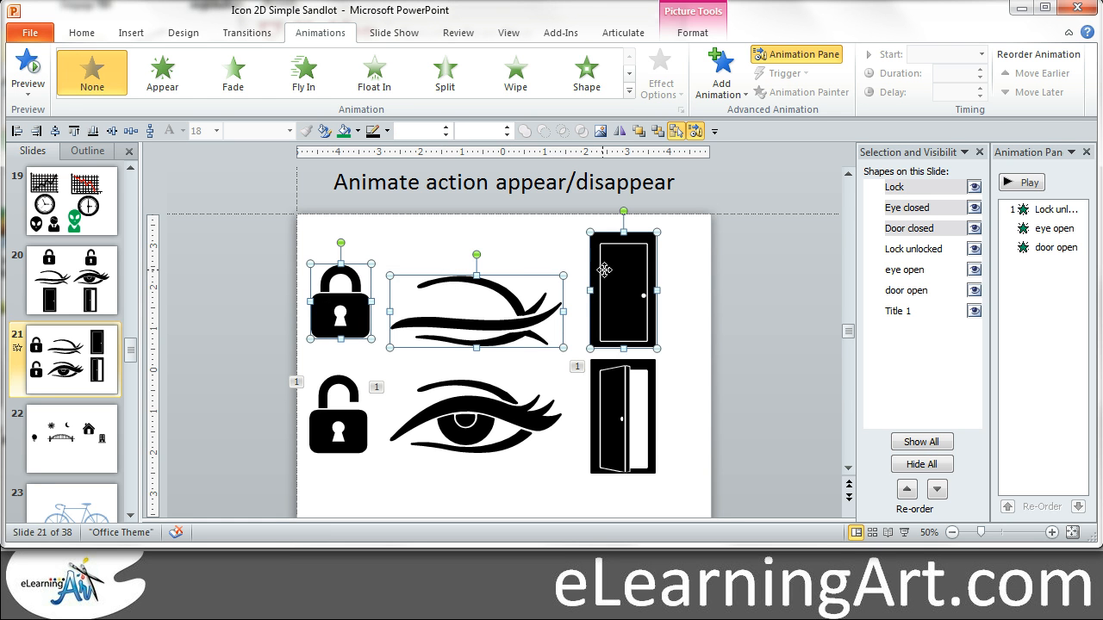
click(772, 317)
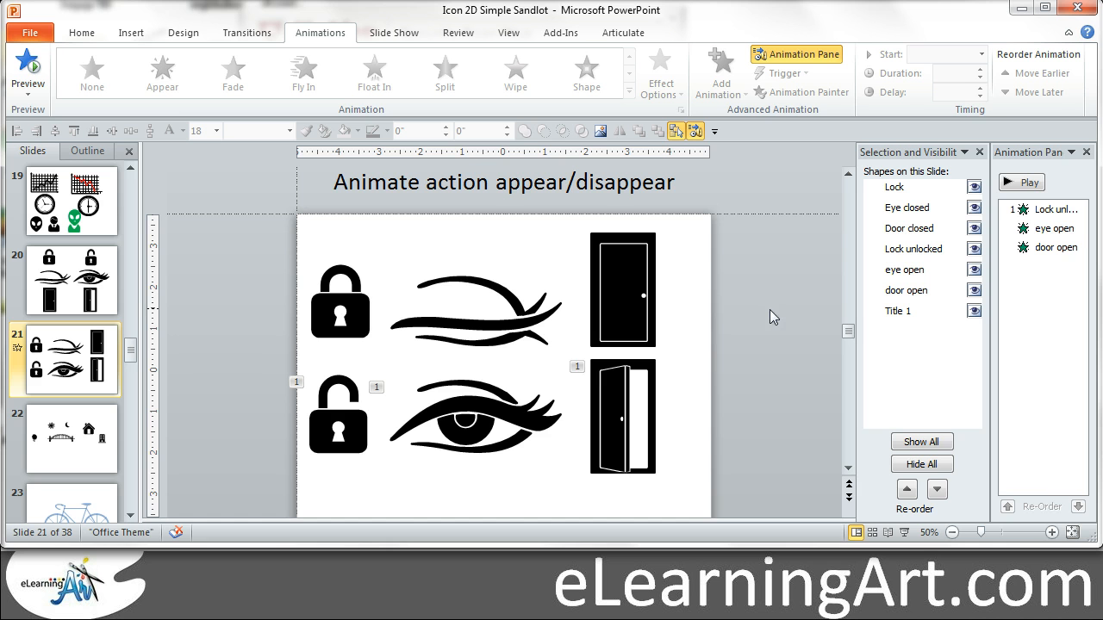
mouse_move(893, 534)
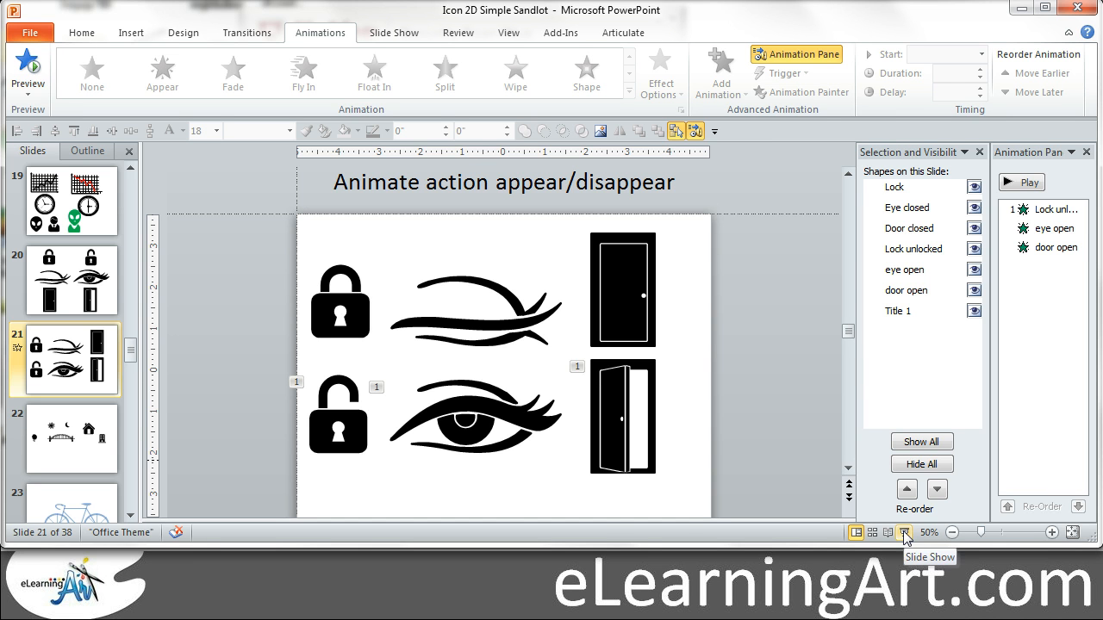
click(892, 532)
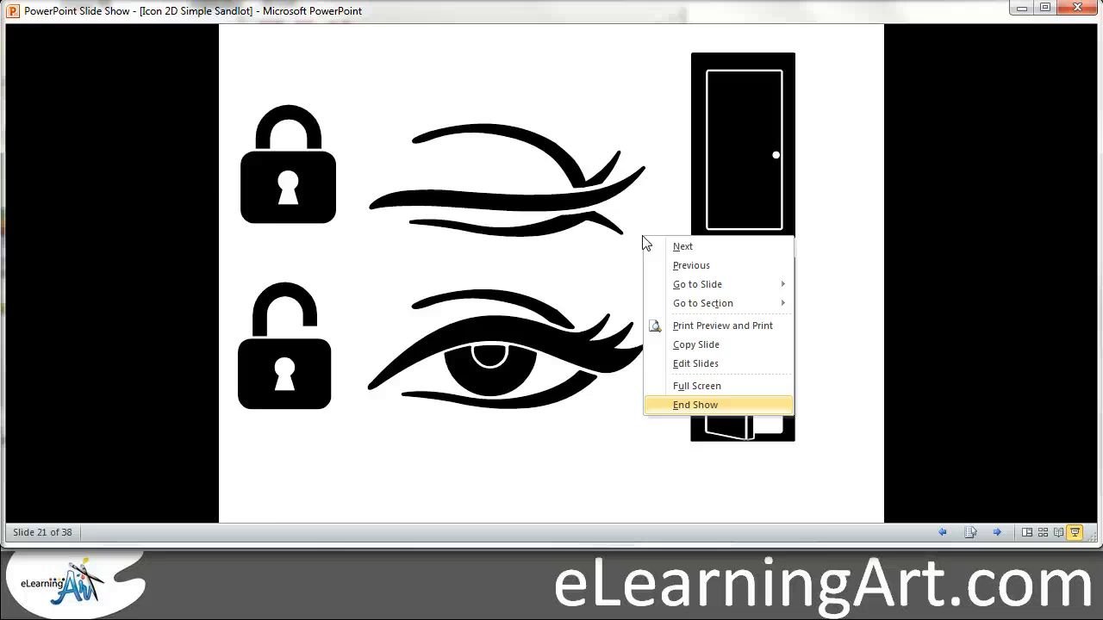
click(696, 405)
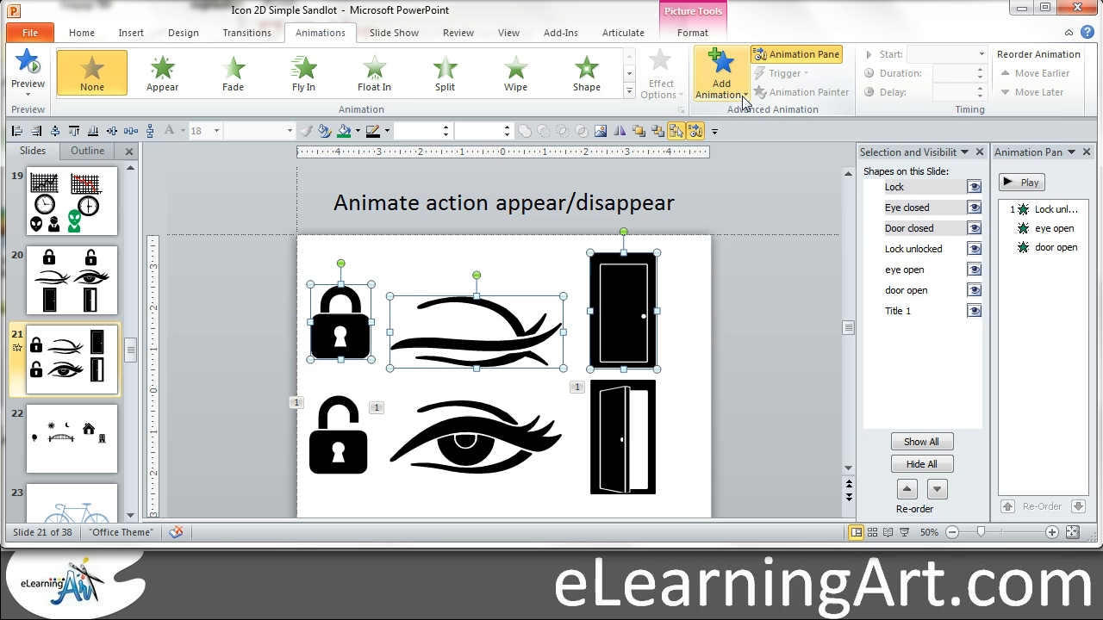
- Add a Disappear exit effect to the closed icons and test it in Slide Show
click(720, 73)
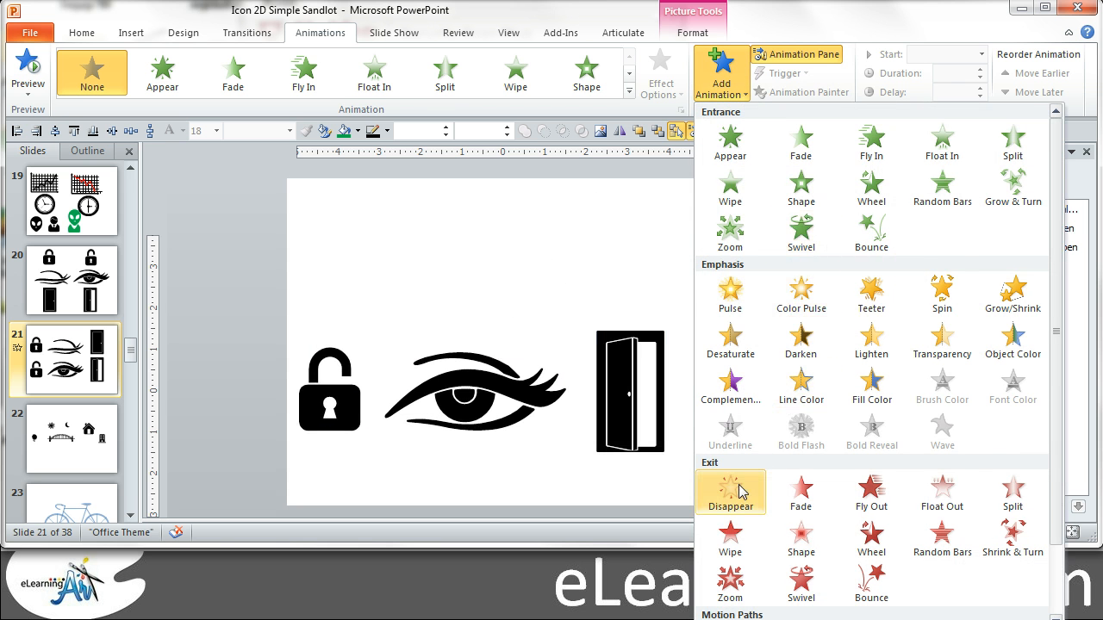
click(730, 493)
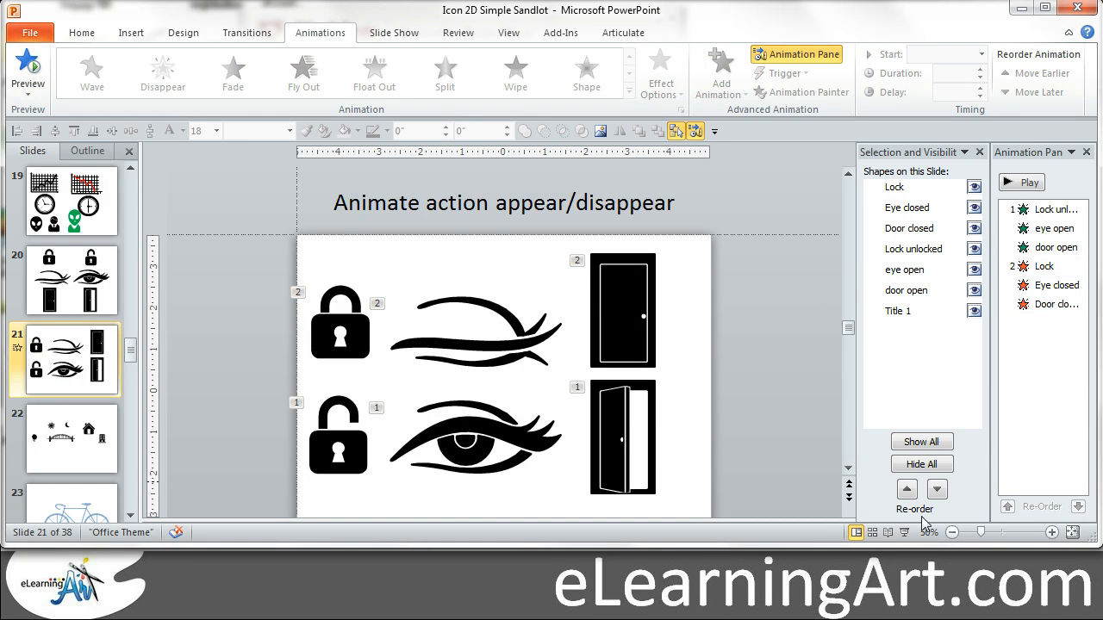
click(31, 65)
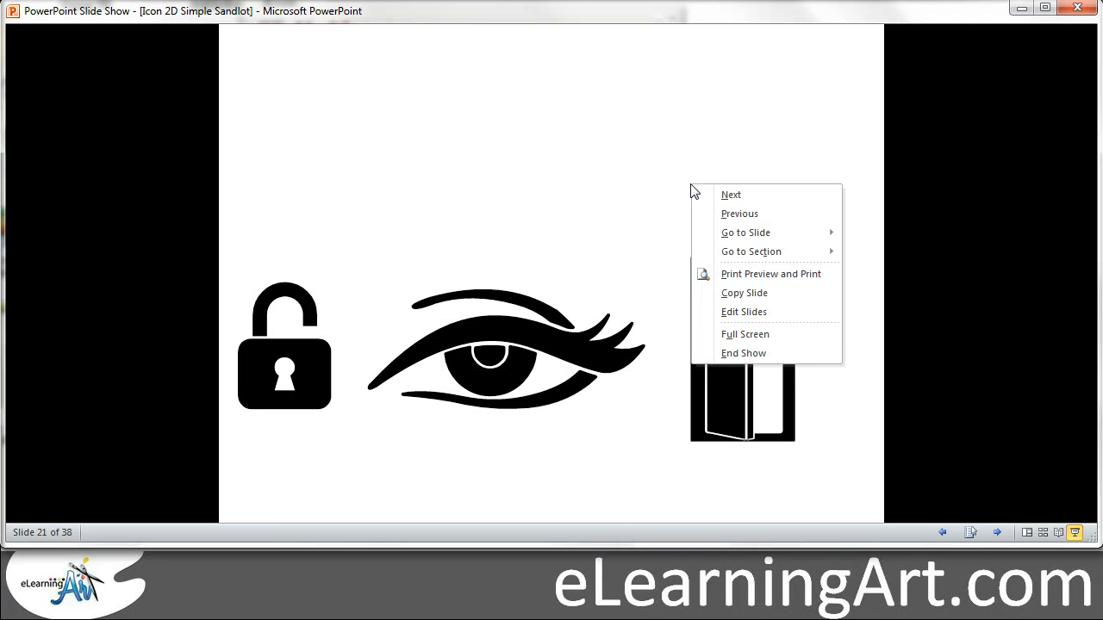
click(744, 353)
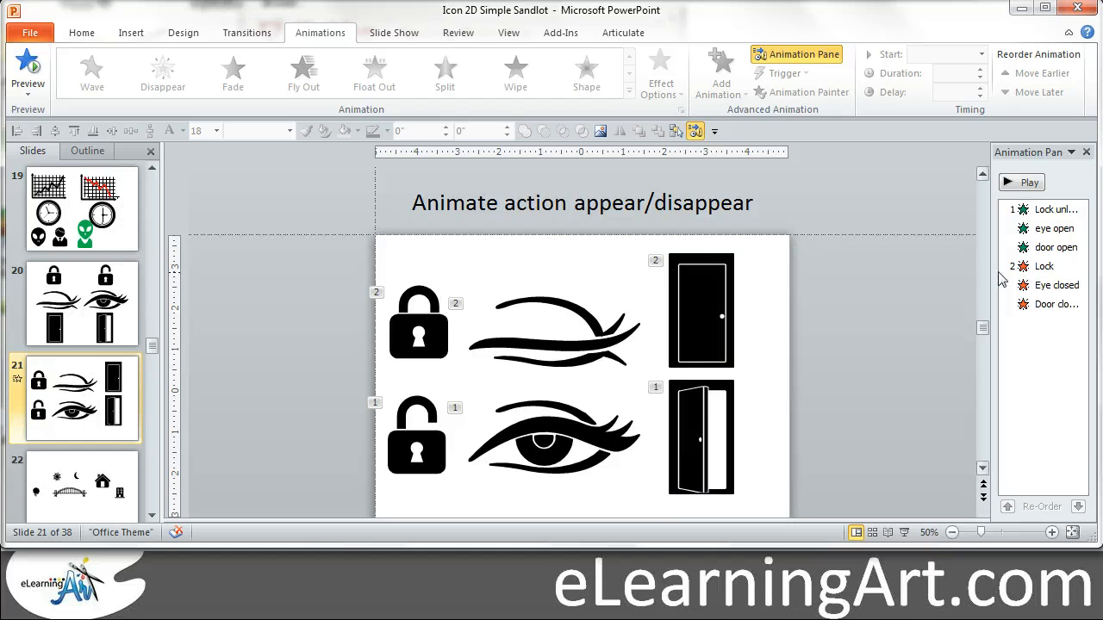
- Select the Lock exit animation, replay the show from this slide, then select the lock icons
click(1044, 265)
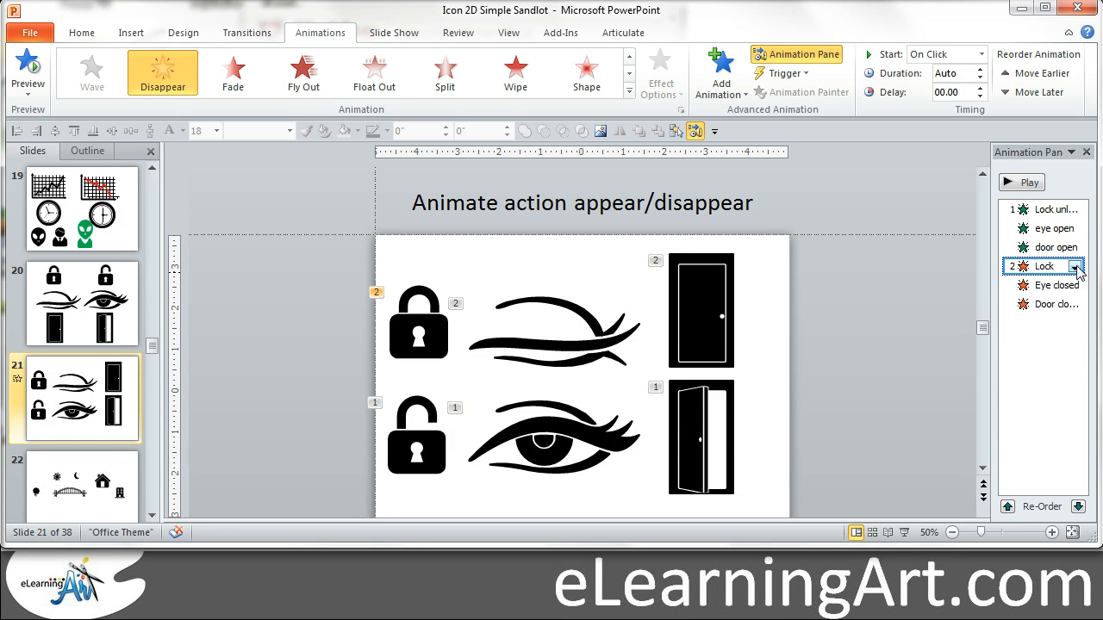
click(1079, 266)
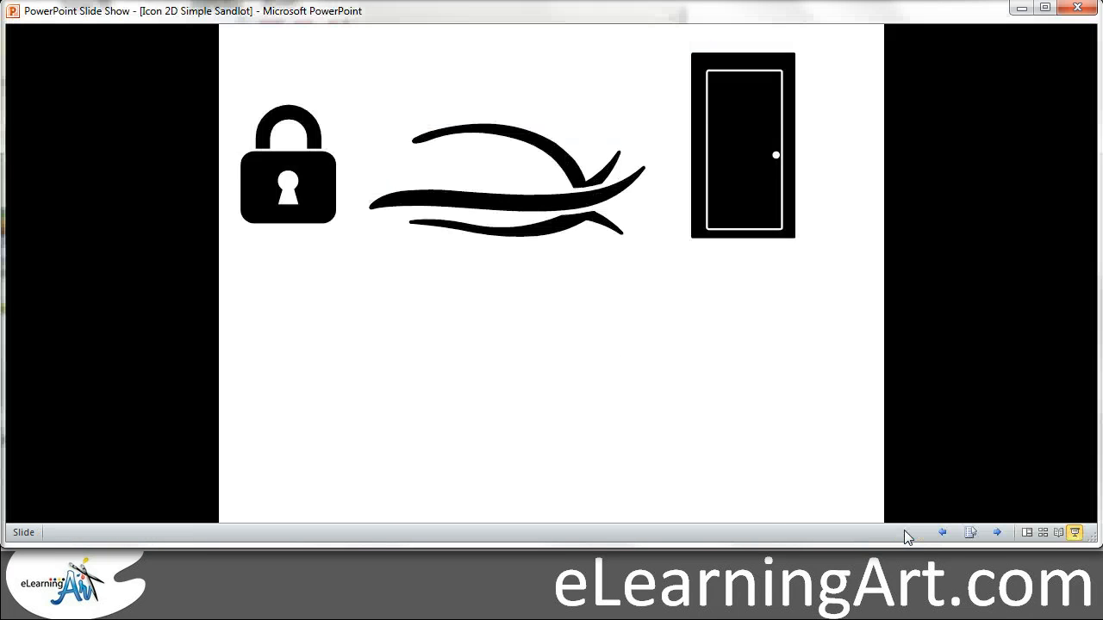
click(996, 532)
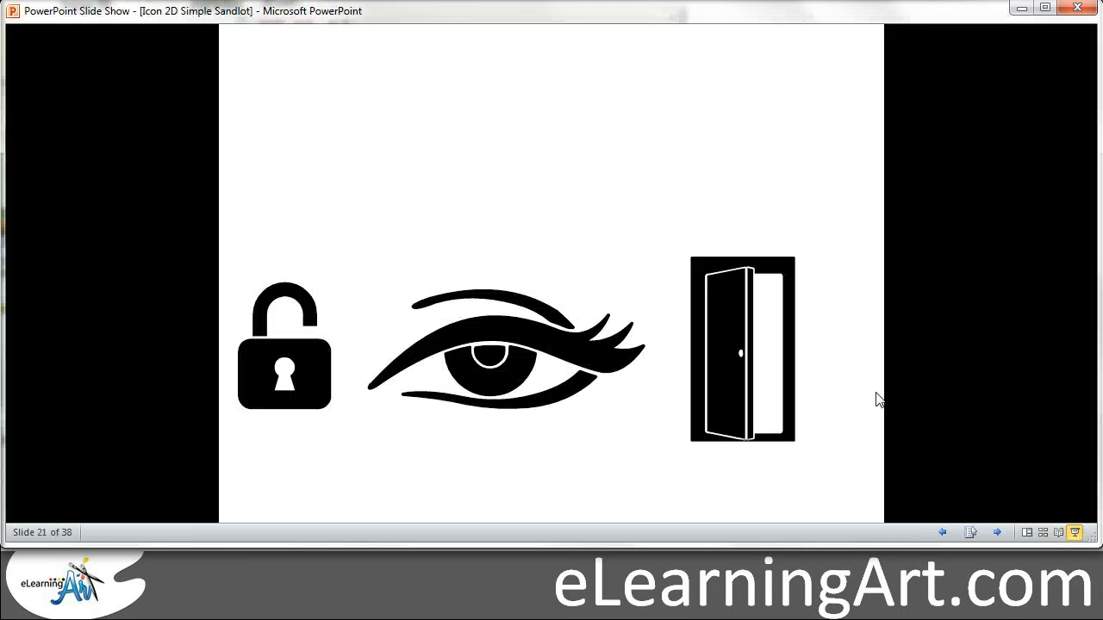
mouse_move(544, 210)
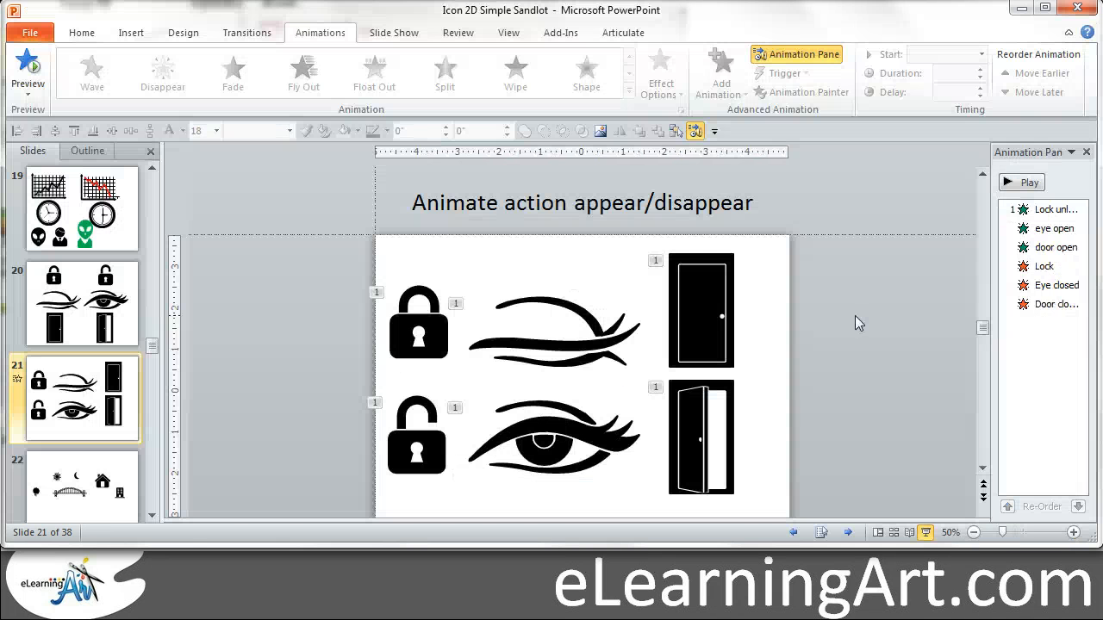
click(417, 324)
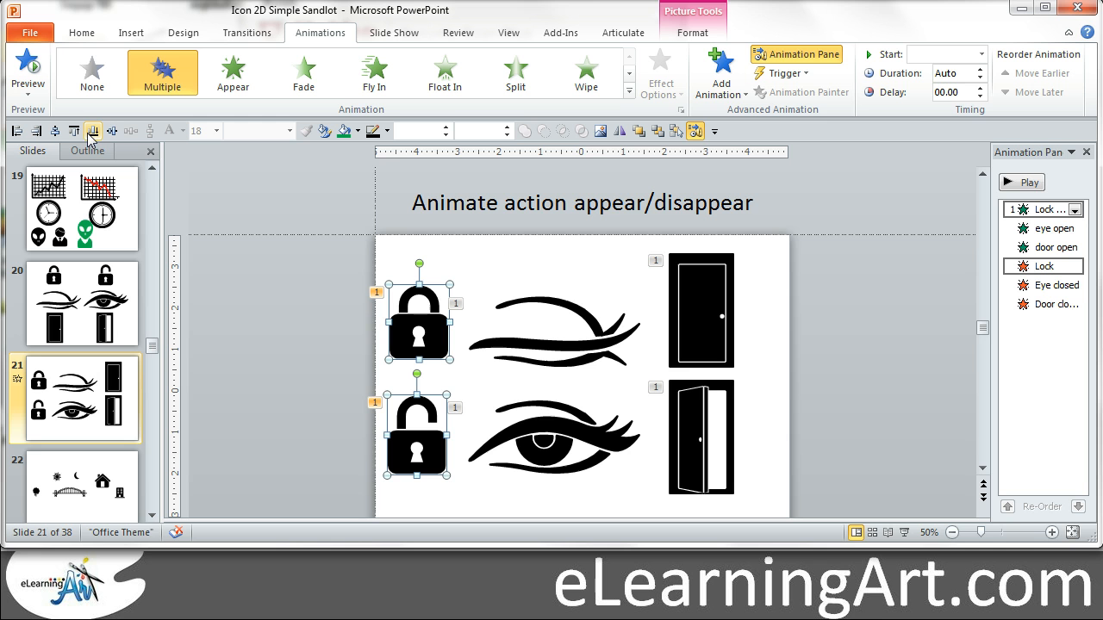
mouse_move(93, 131)
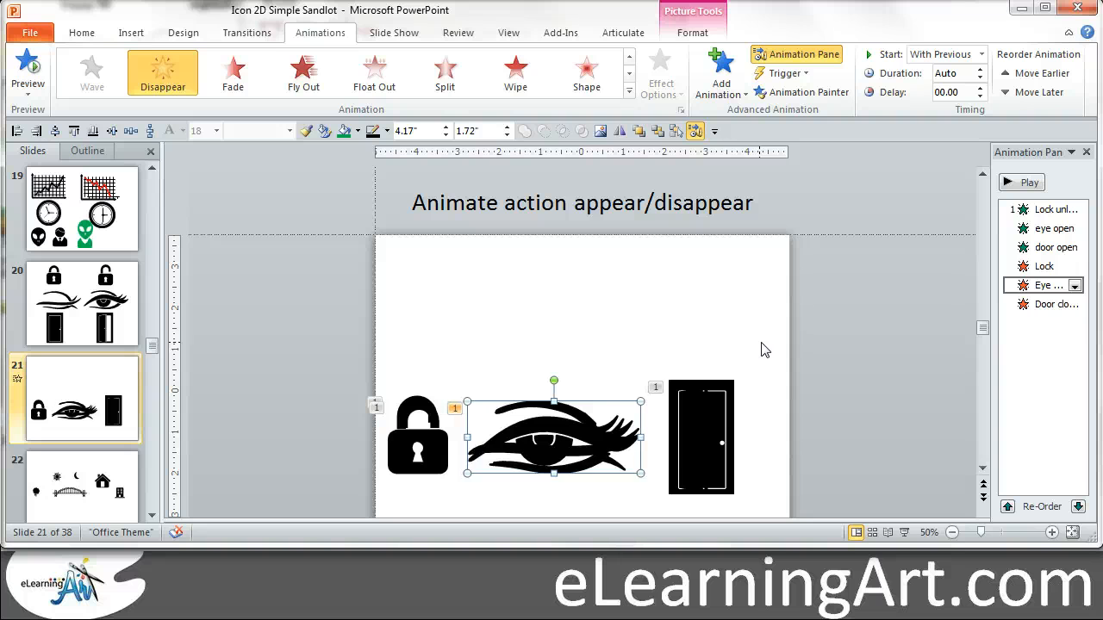
mouse_move(937, 389)
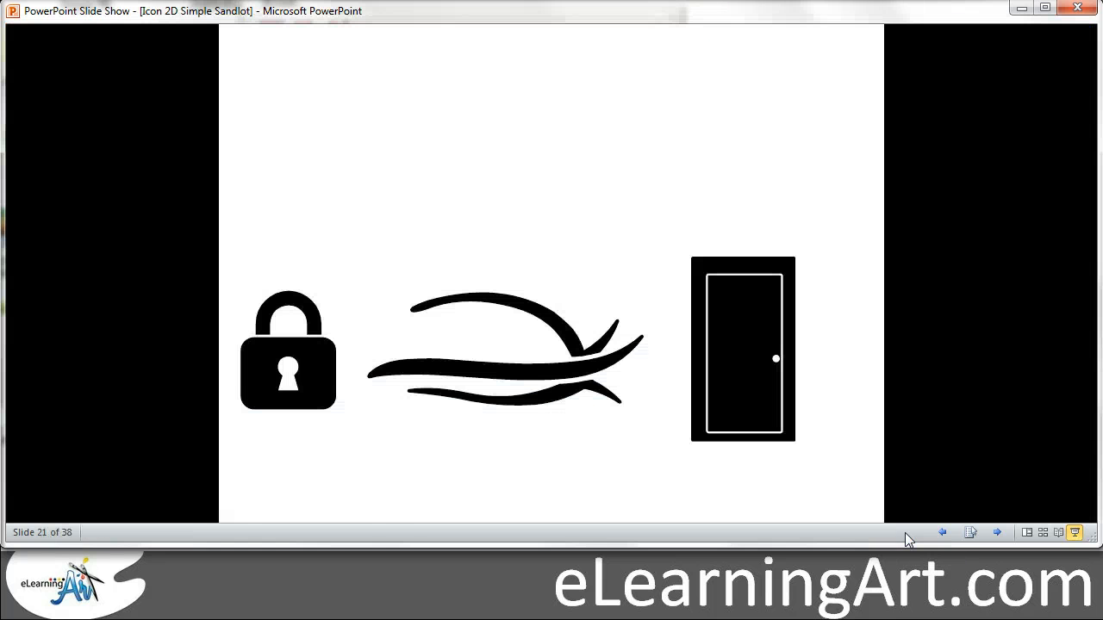
mouse_move(954, 196)
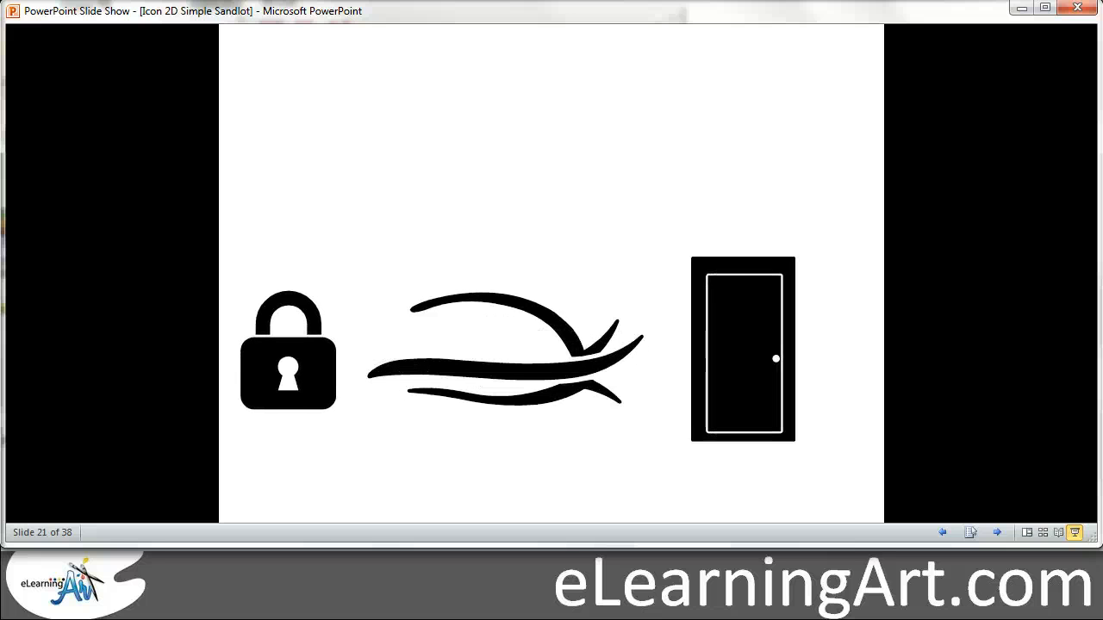
- End the slide show via its right-click menu and return to editing
right_click(631, 148)
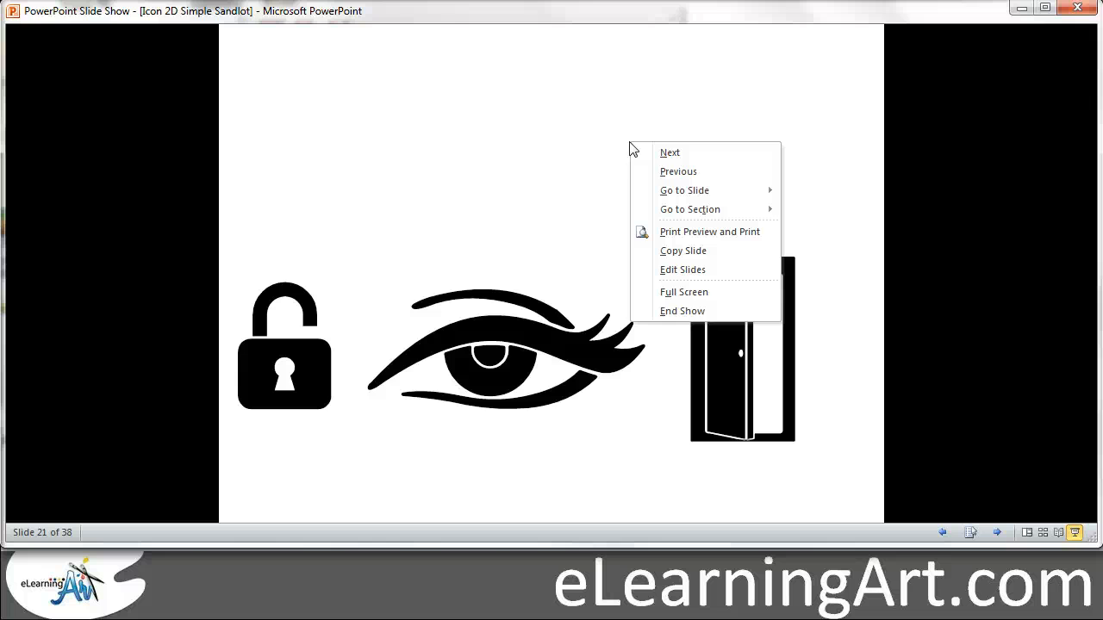
click(682, 310)
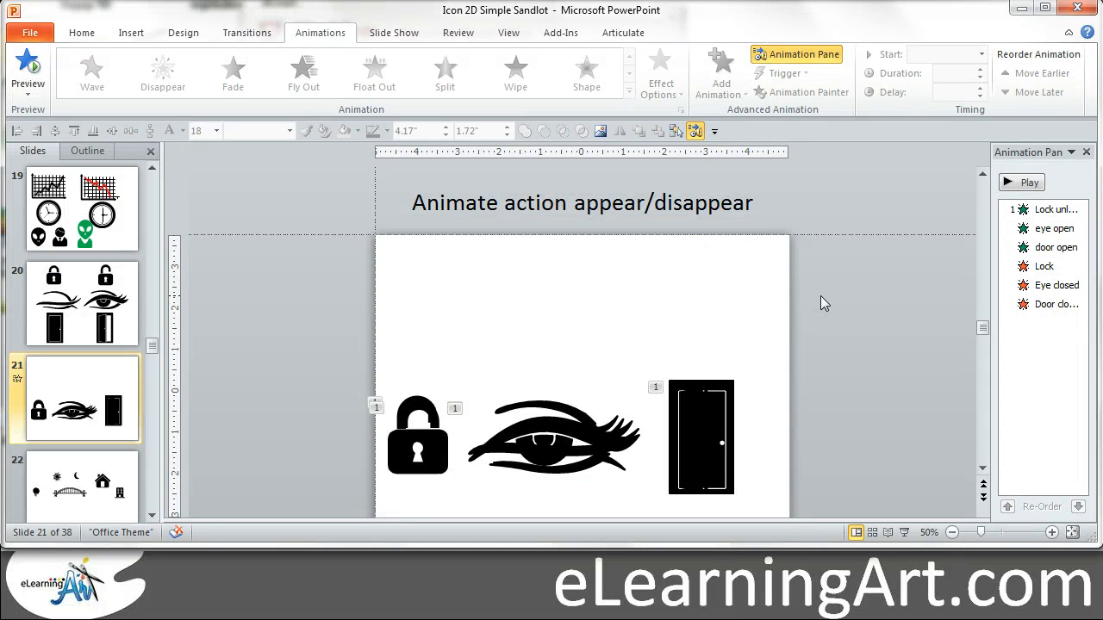
mouse_move(846, 335)
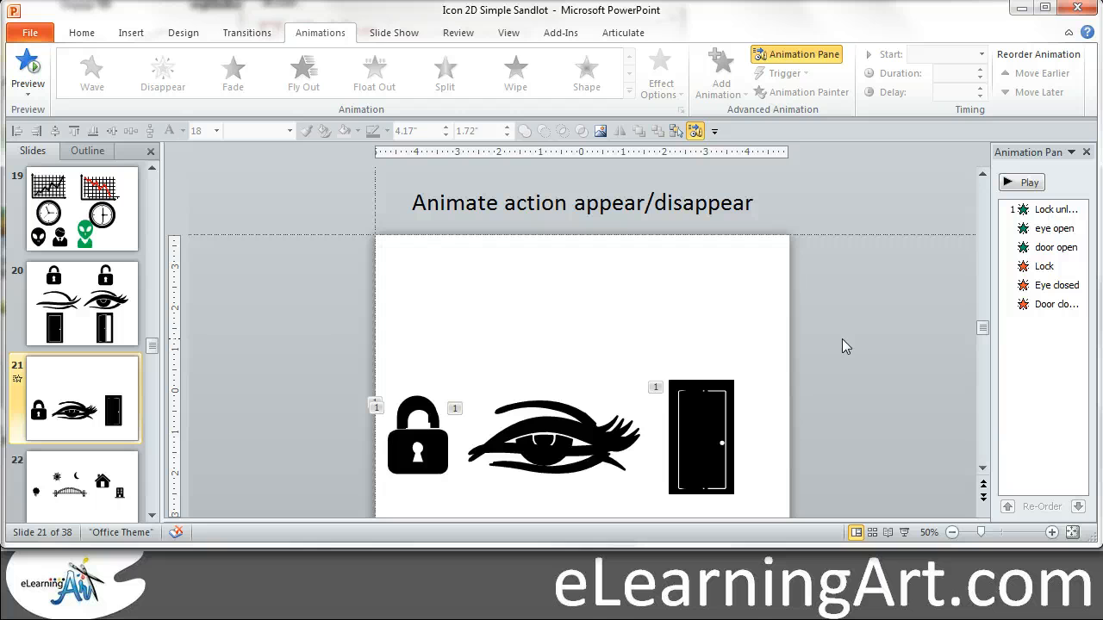
mouse_move(841, 352)
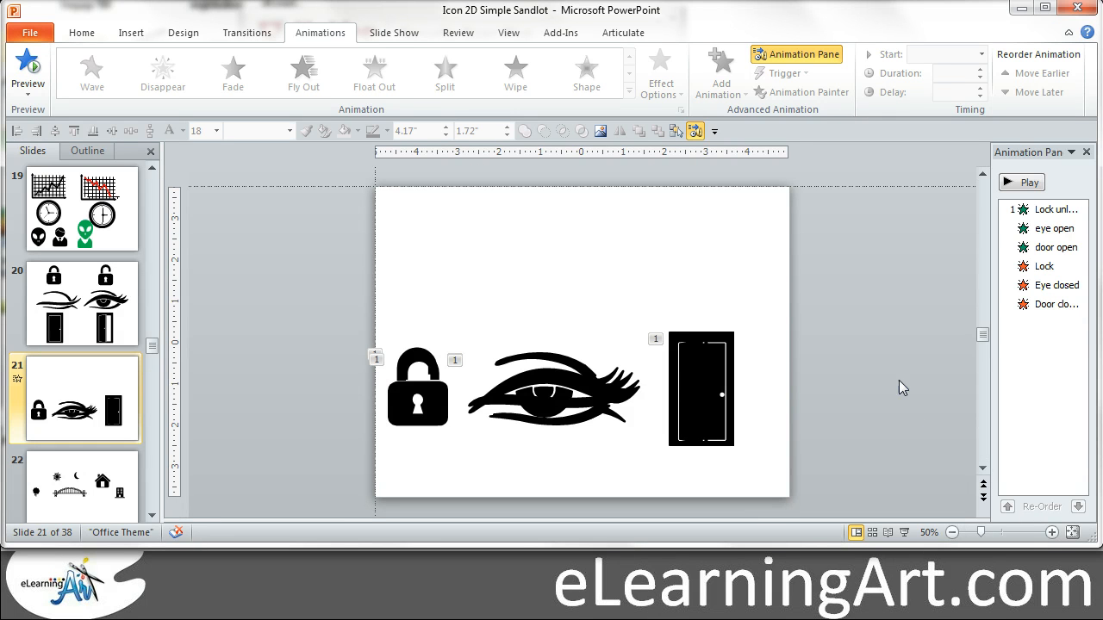
mouse_move(802, 356)
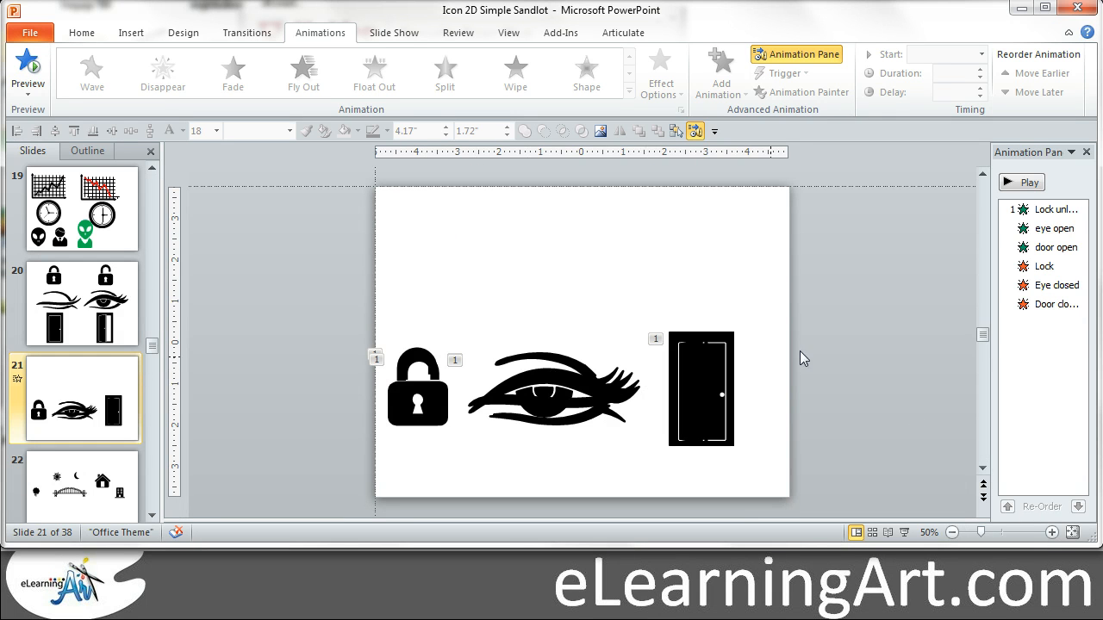
mouse_move(817, 324)
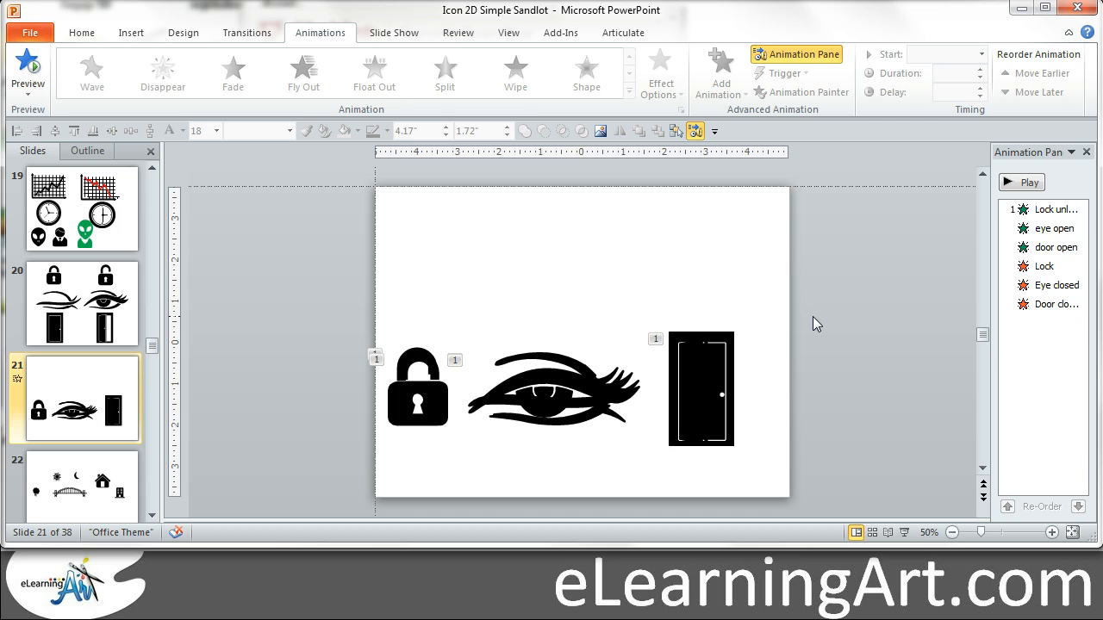
mouse_move(834, 283)
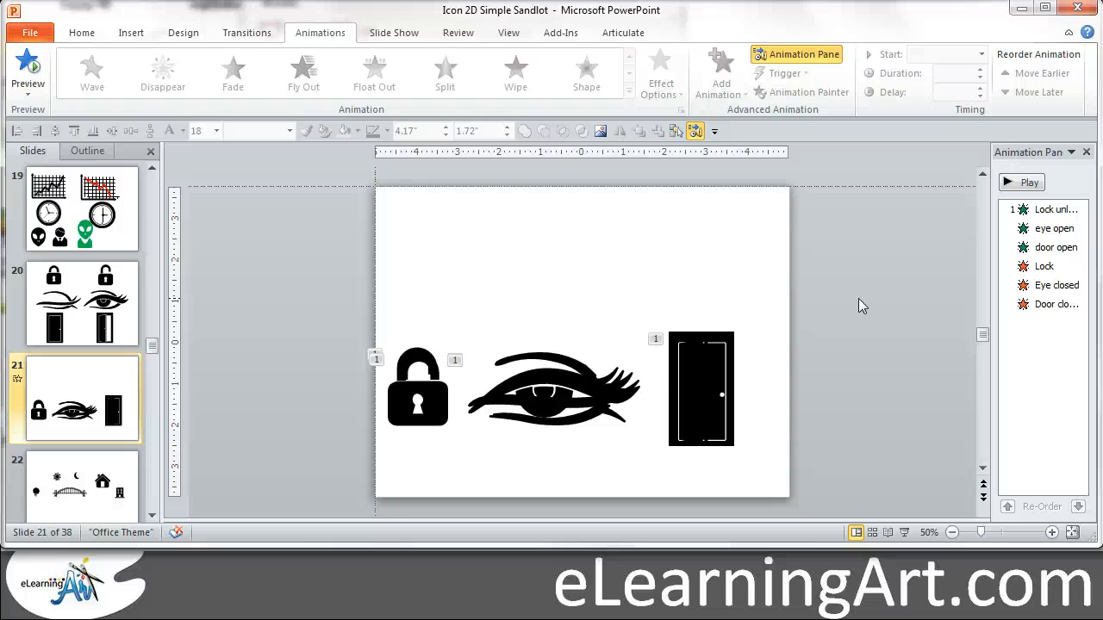
mouse_move(348, 383)
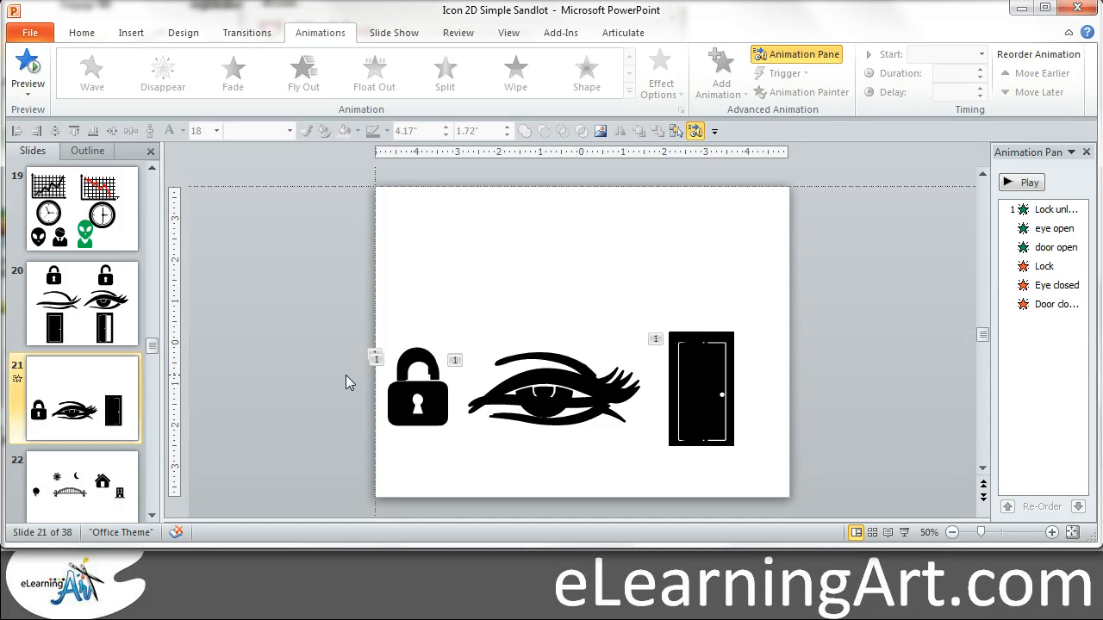